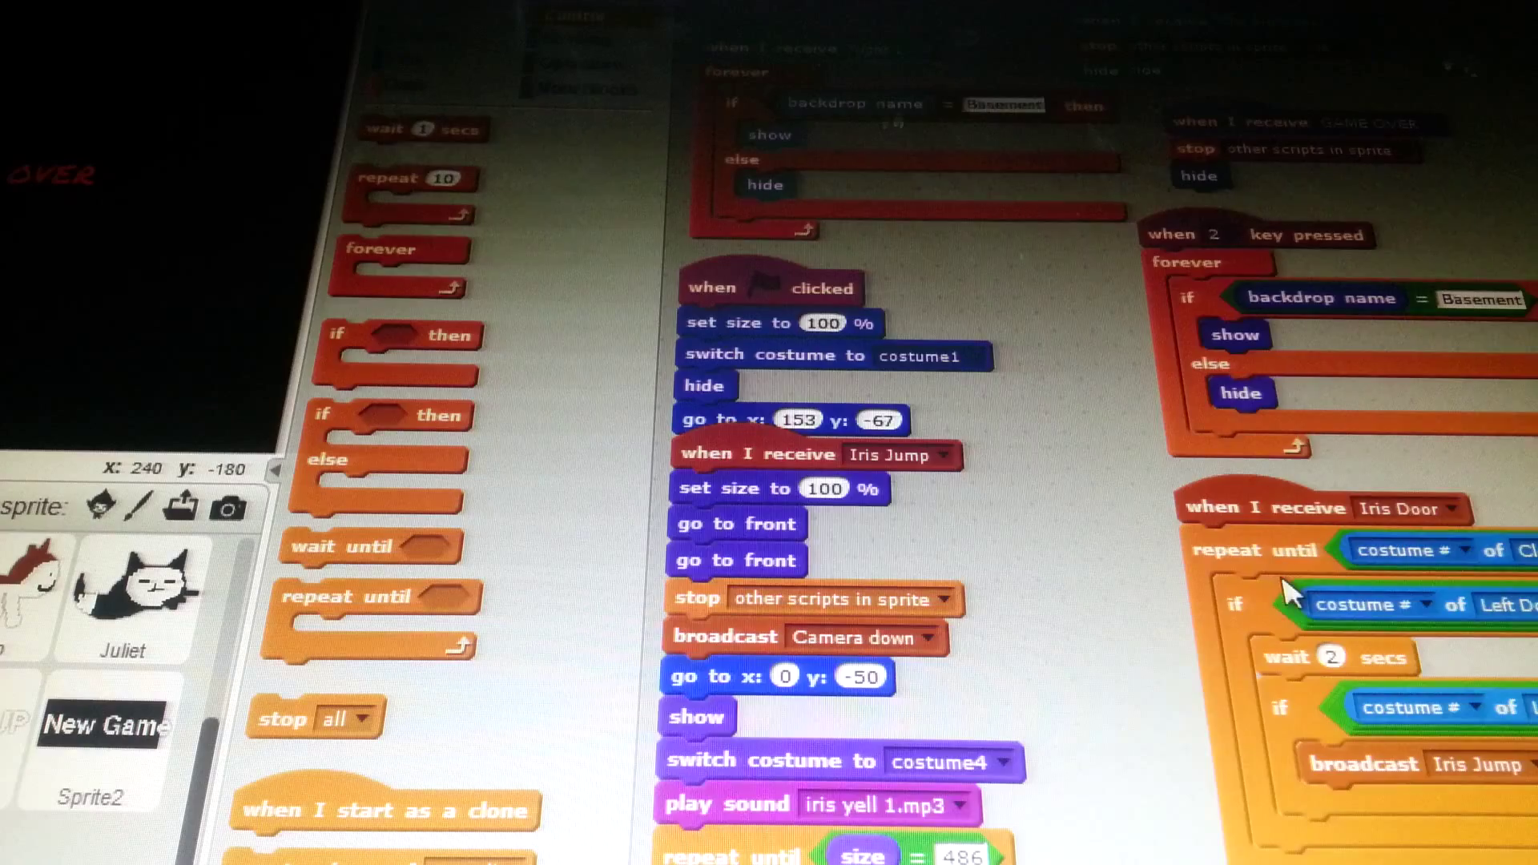
Run the project full-screen and start a New Game from the title screen.
scroll(down, 3)
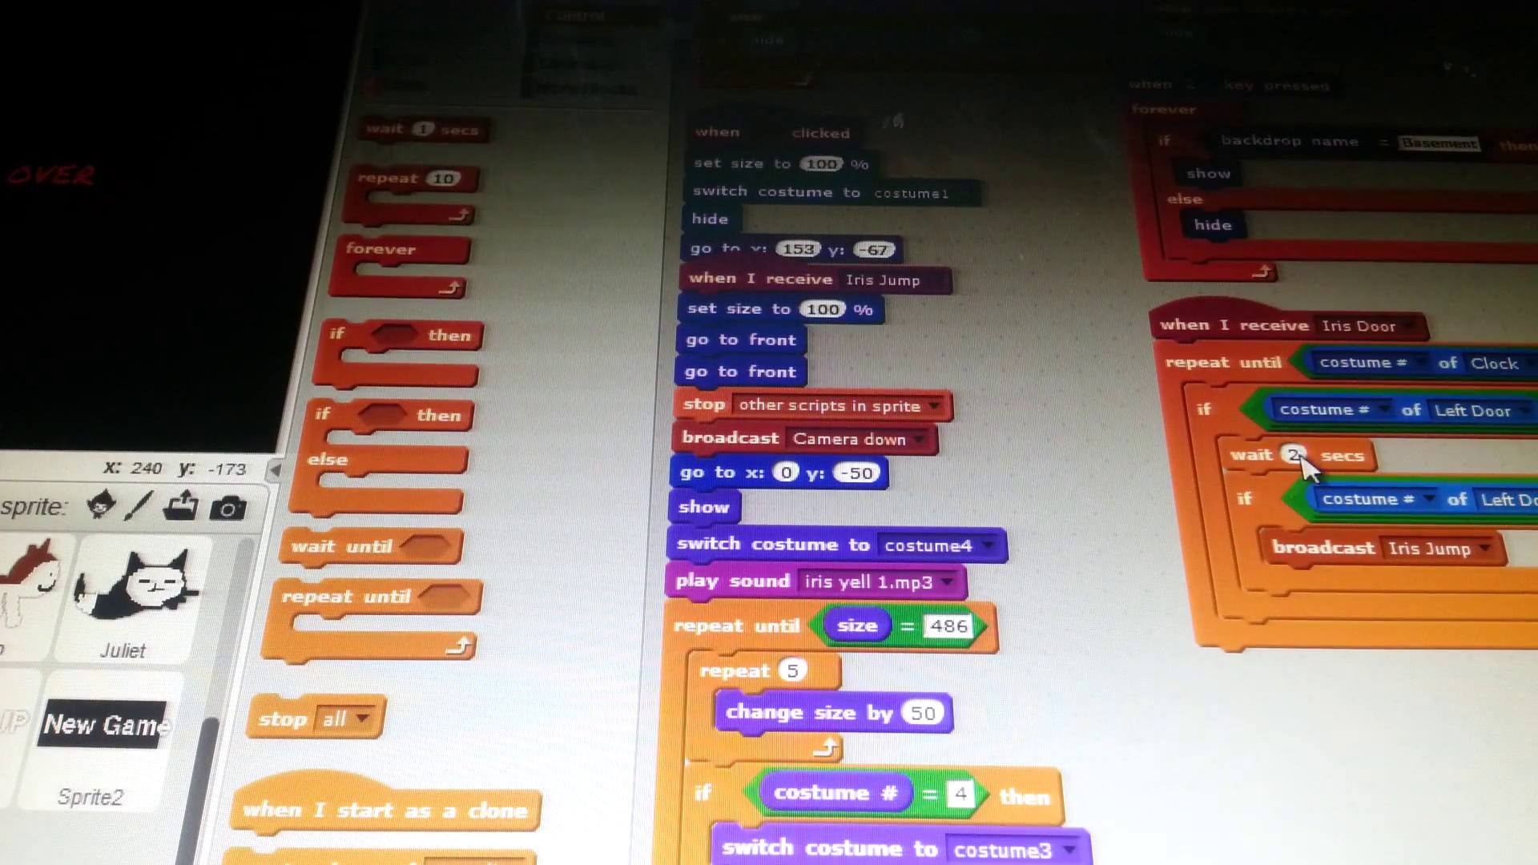
click(1299, 455)
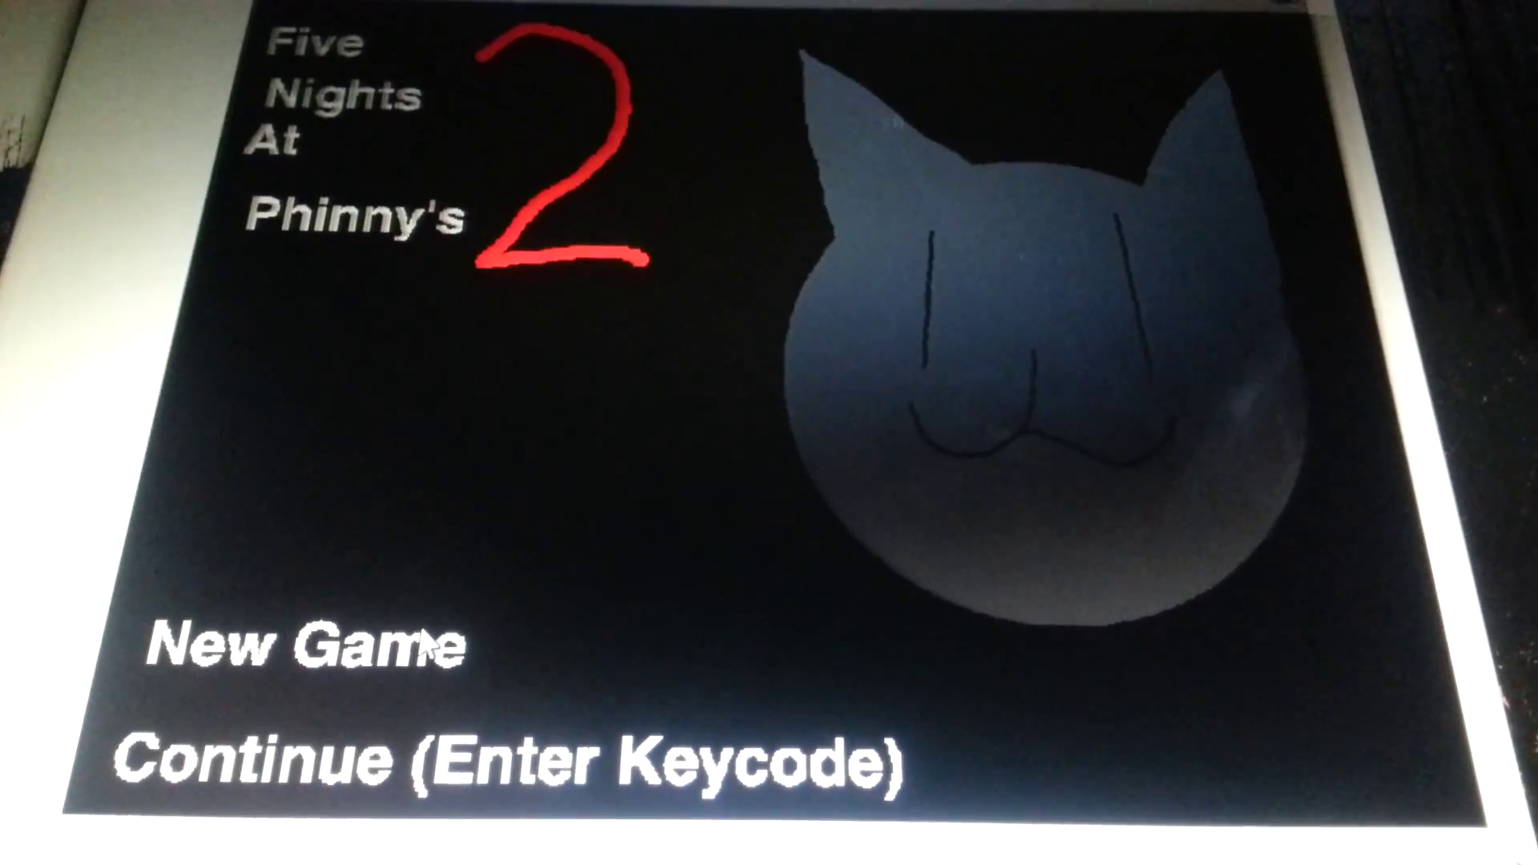
click(307, 647)
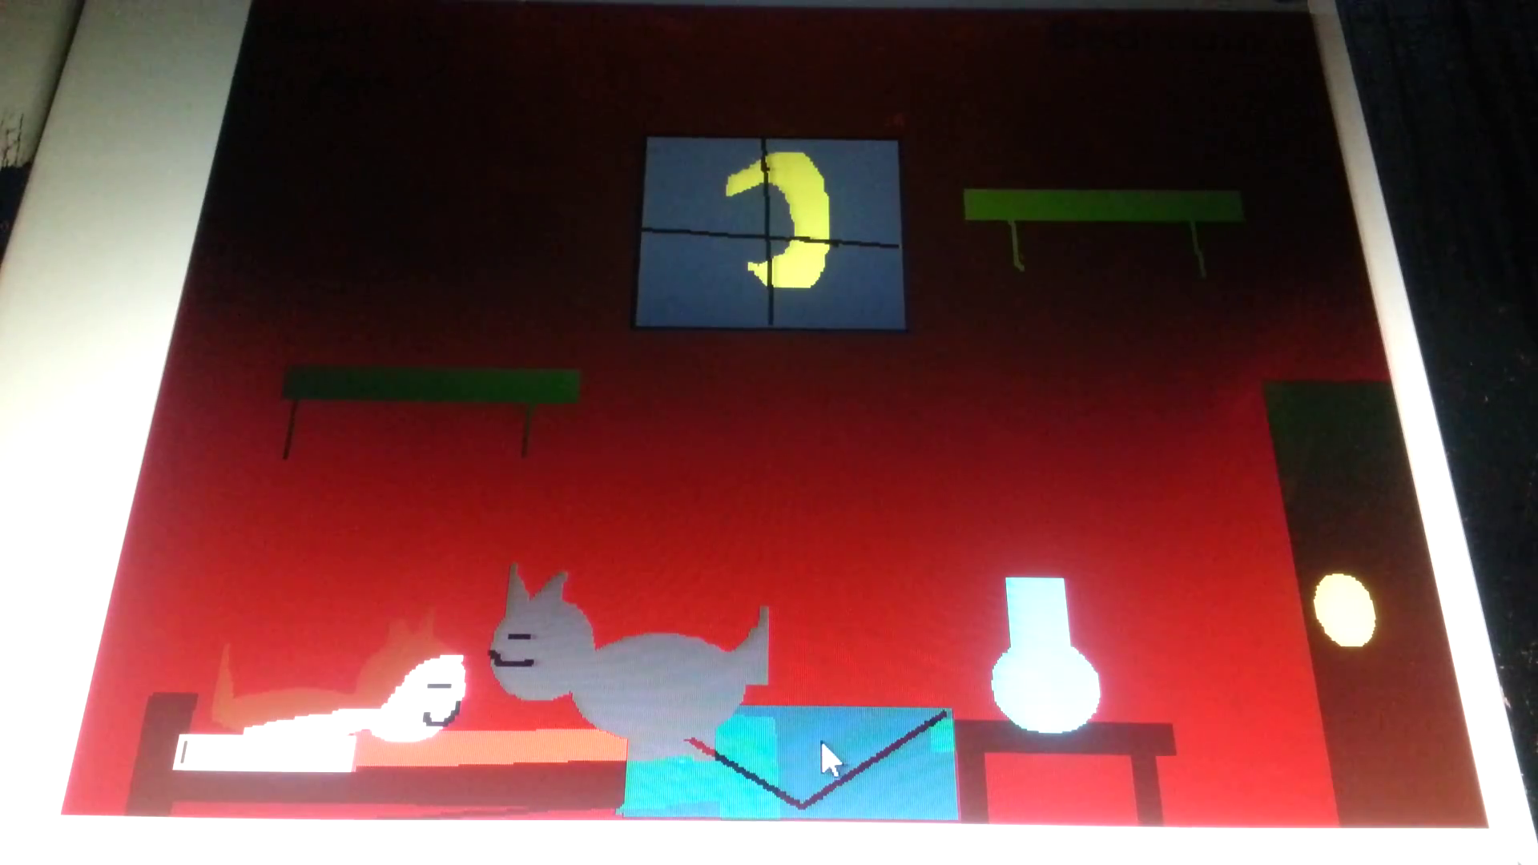
mouse_move(702, 555)
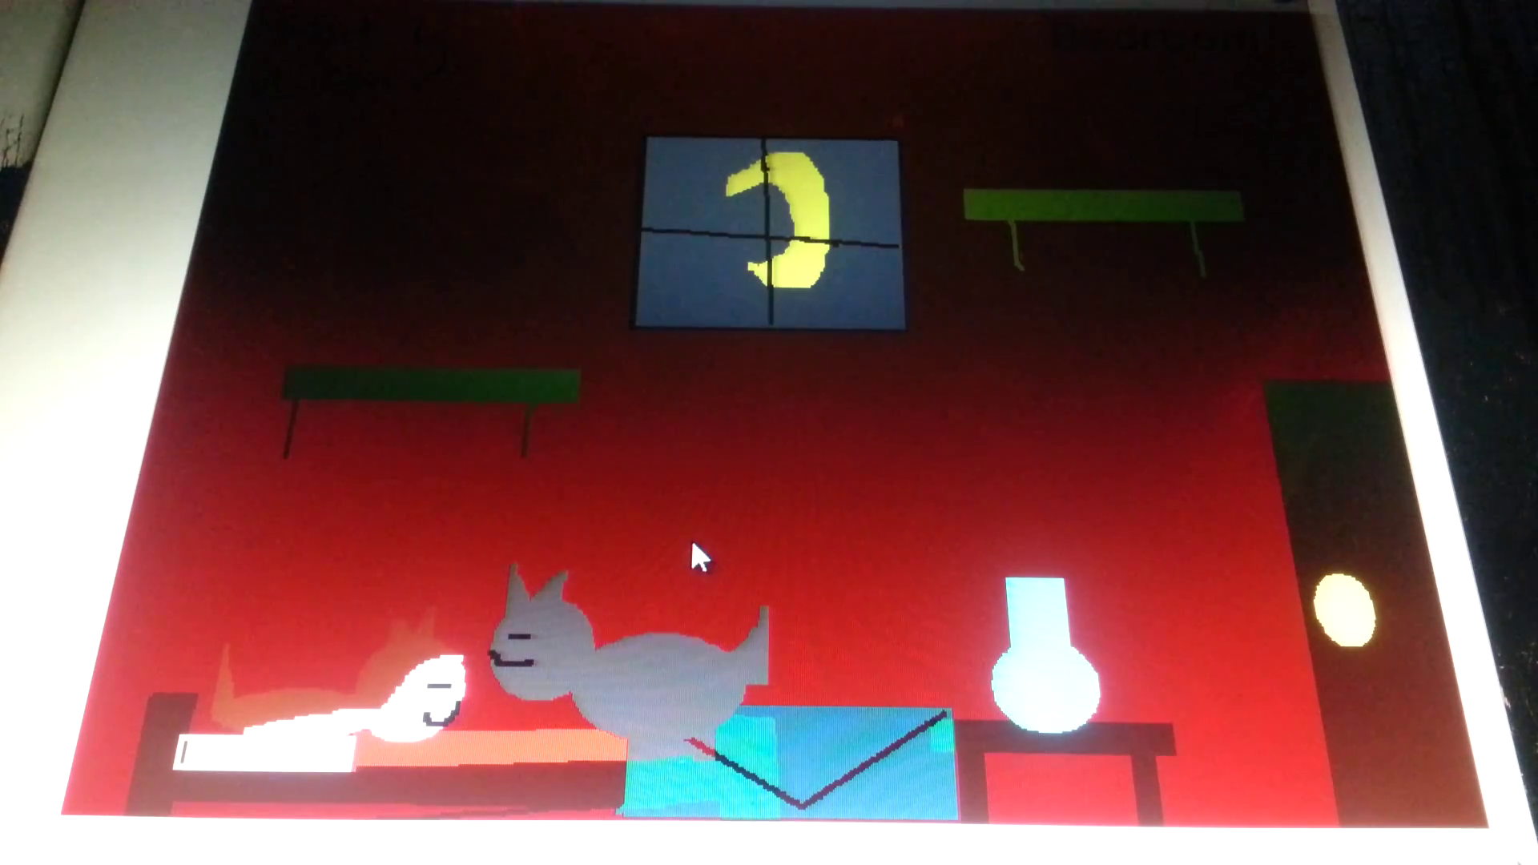
mouse_move(799, 299)
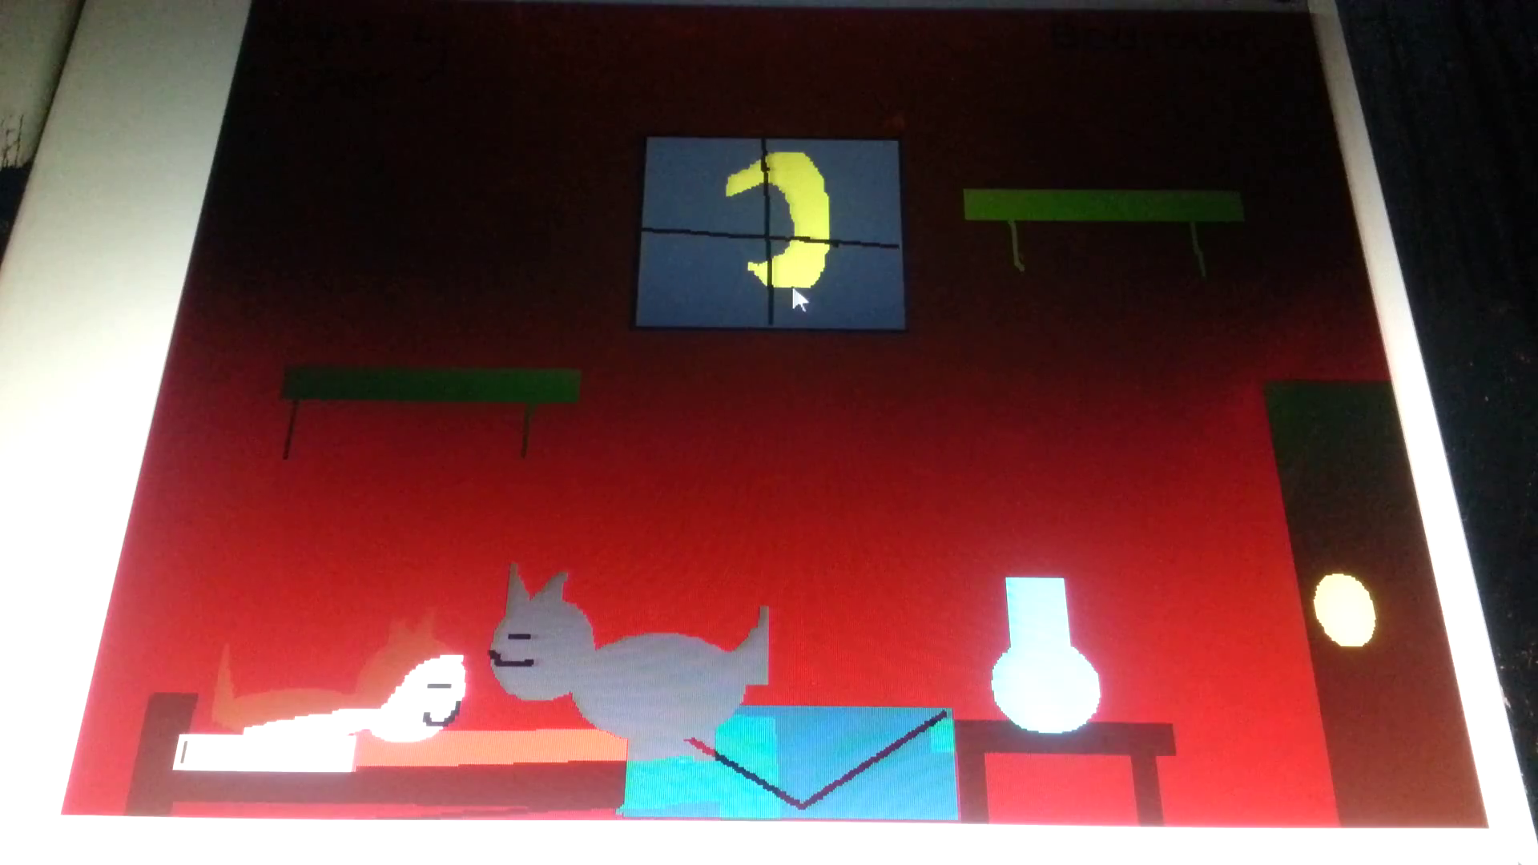
mouse_move(901, 218)
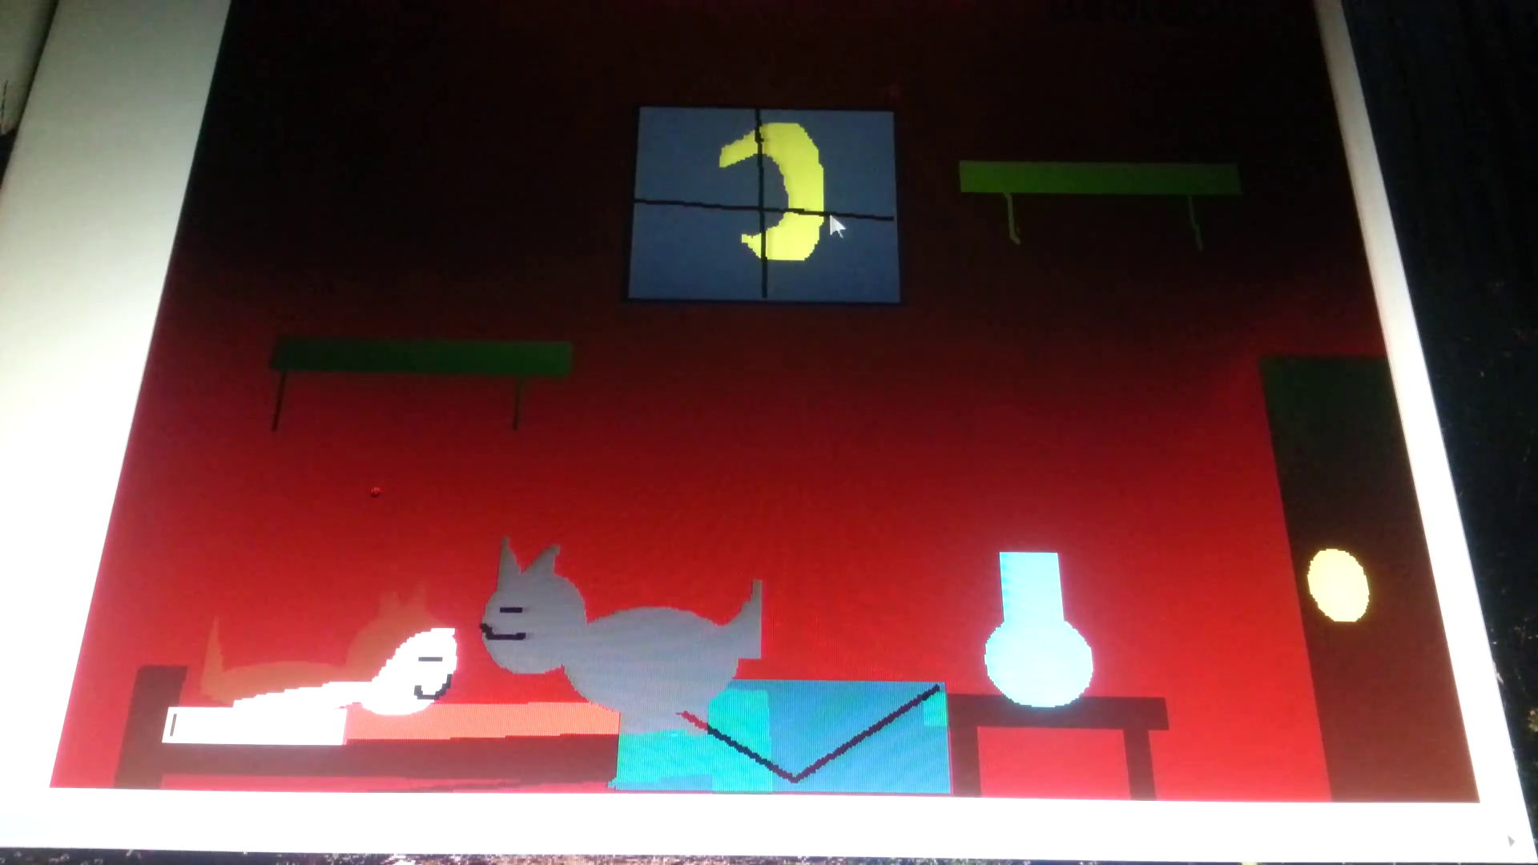
mouse_move(1098, 341)
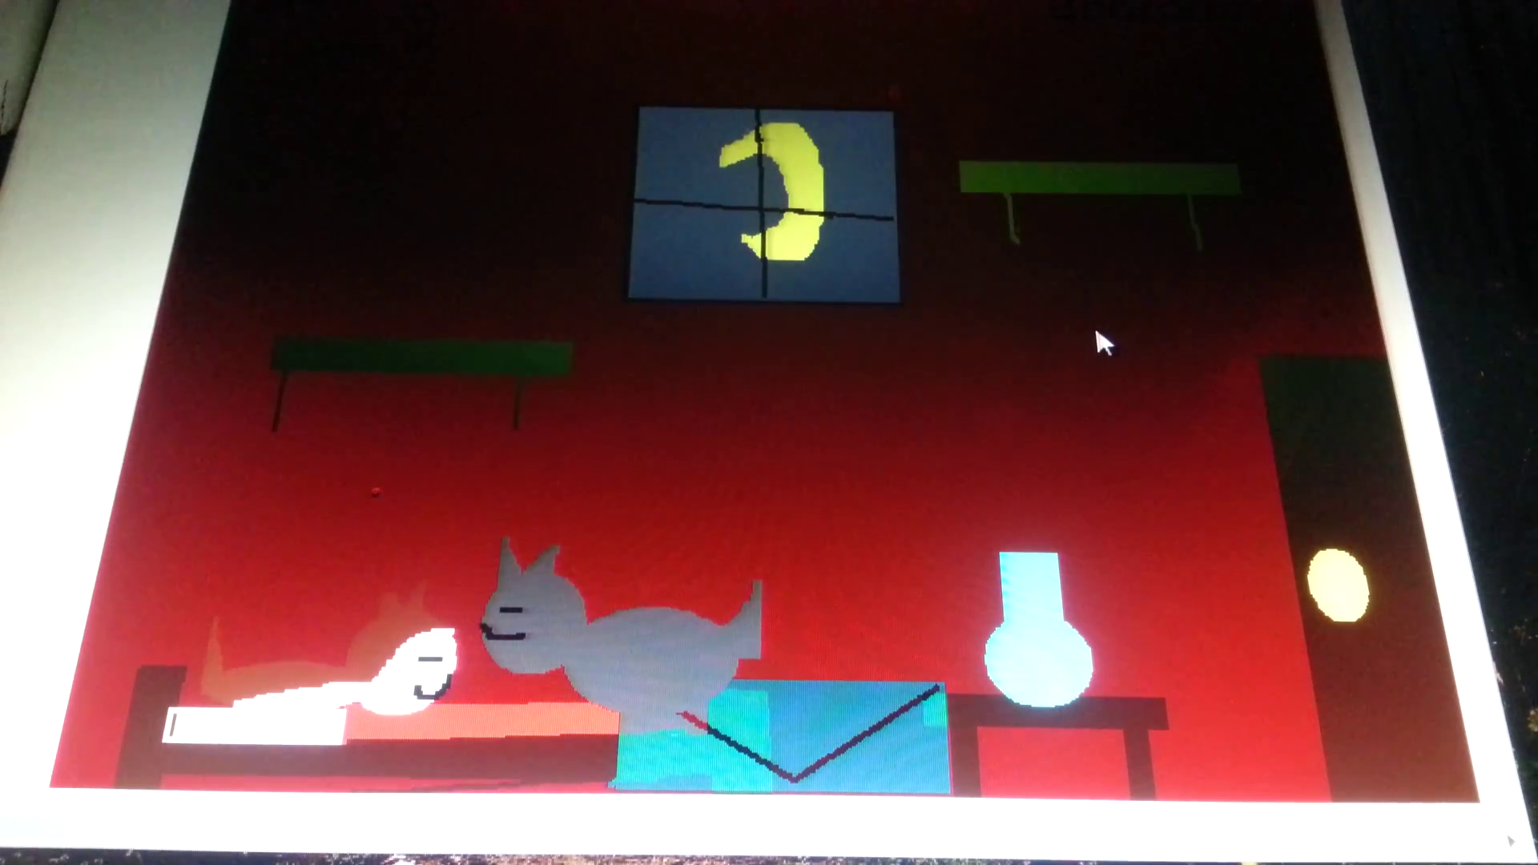
mouse_move(873, 751)
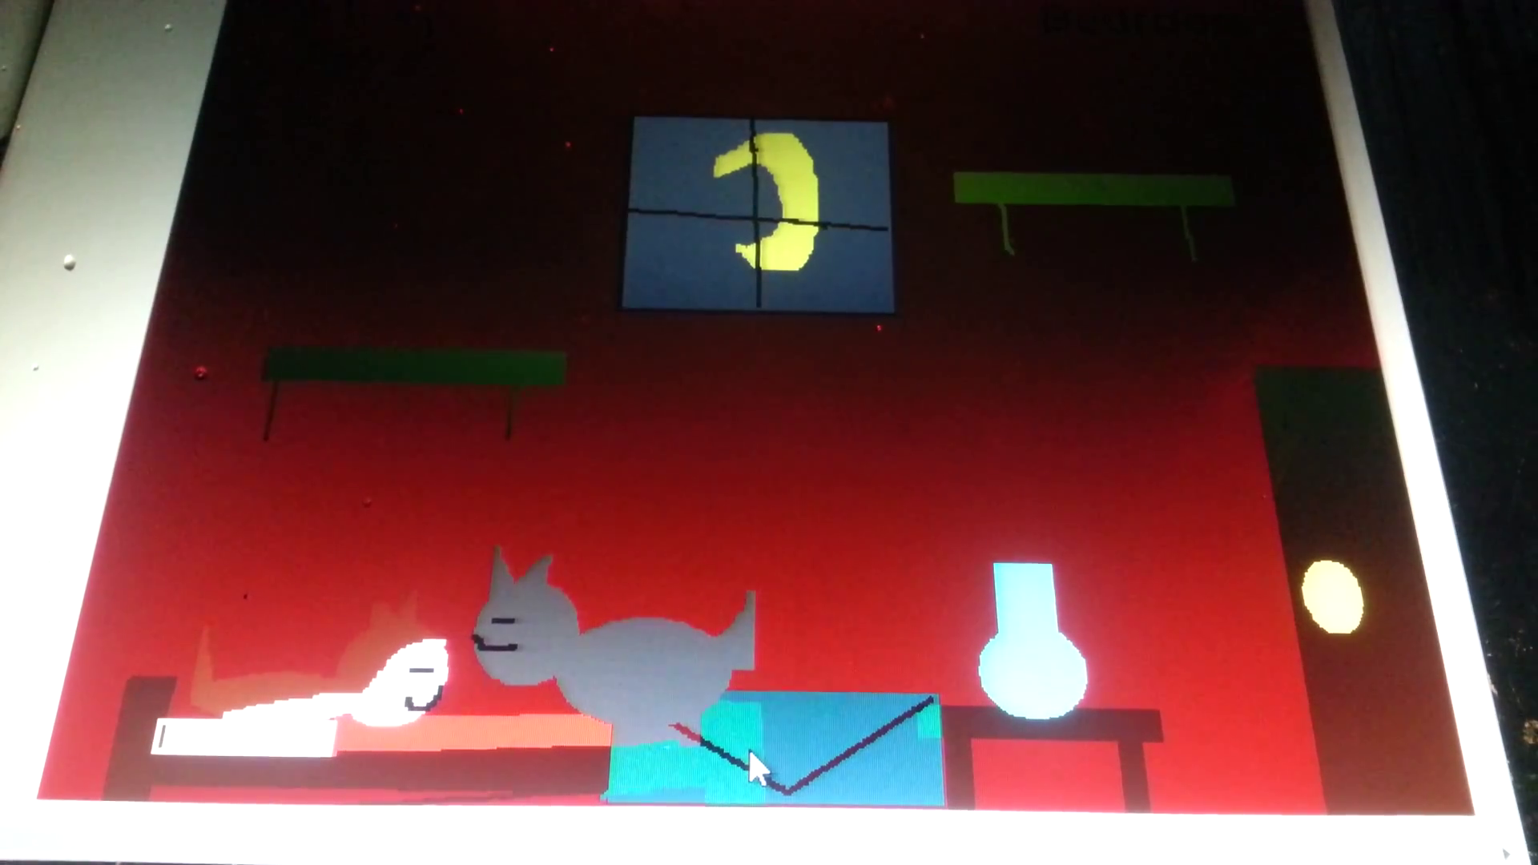
mouse_move(696, 481)
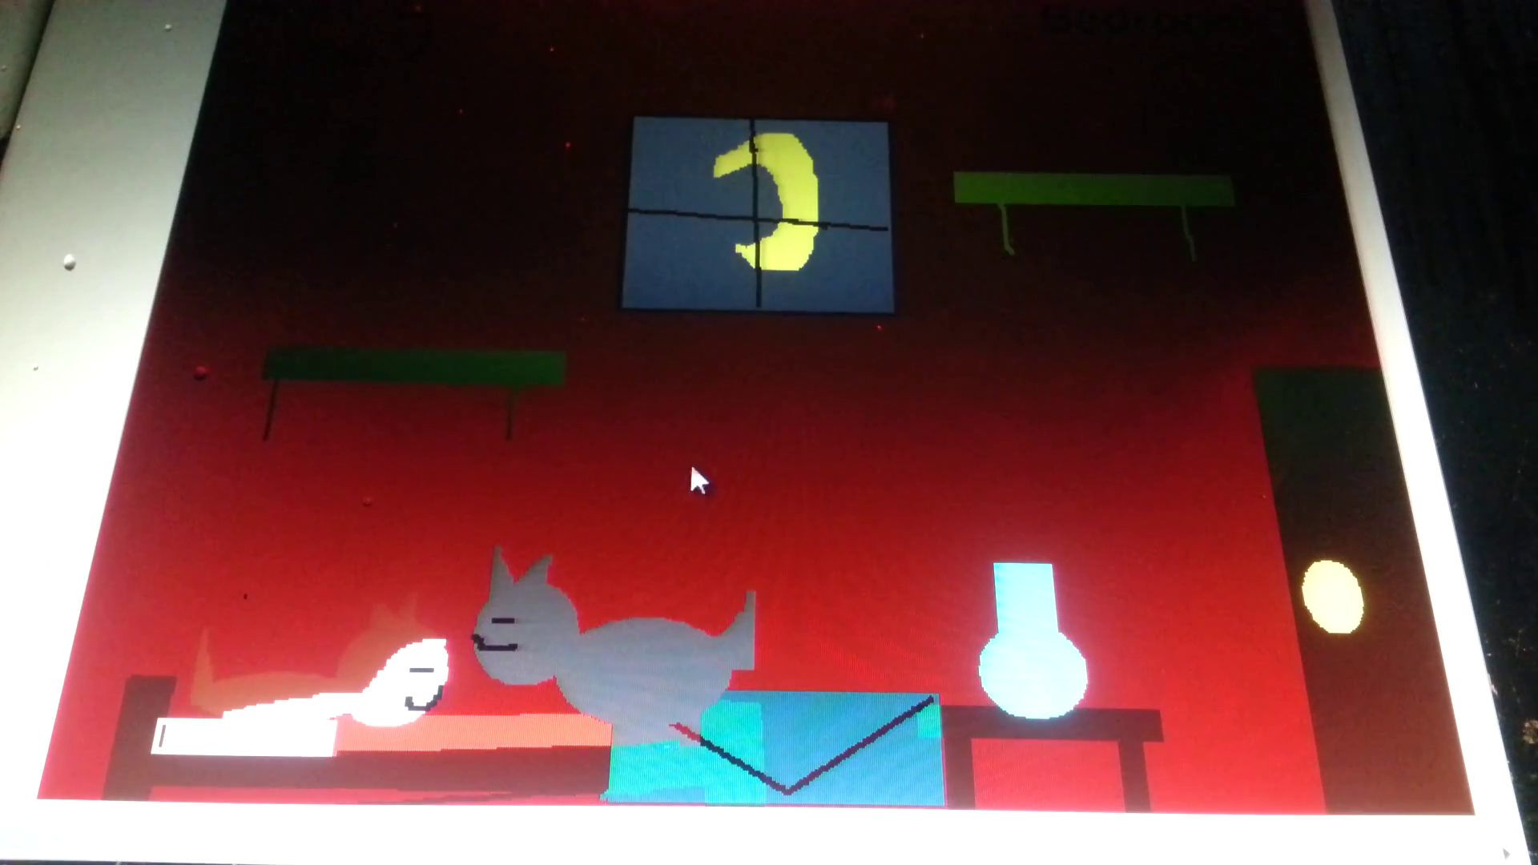
mouse_move(466, 259)
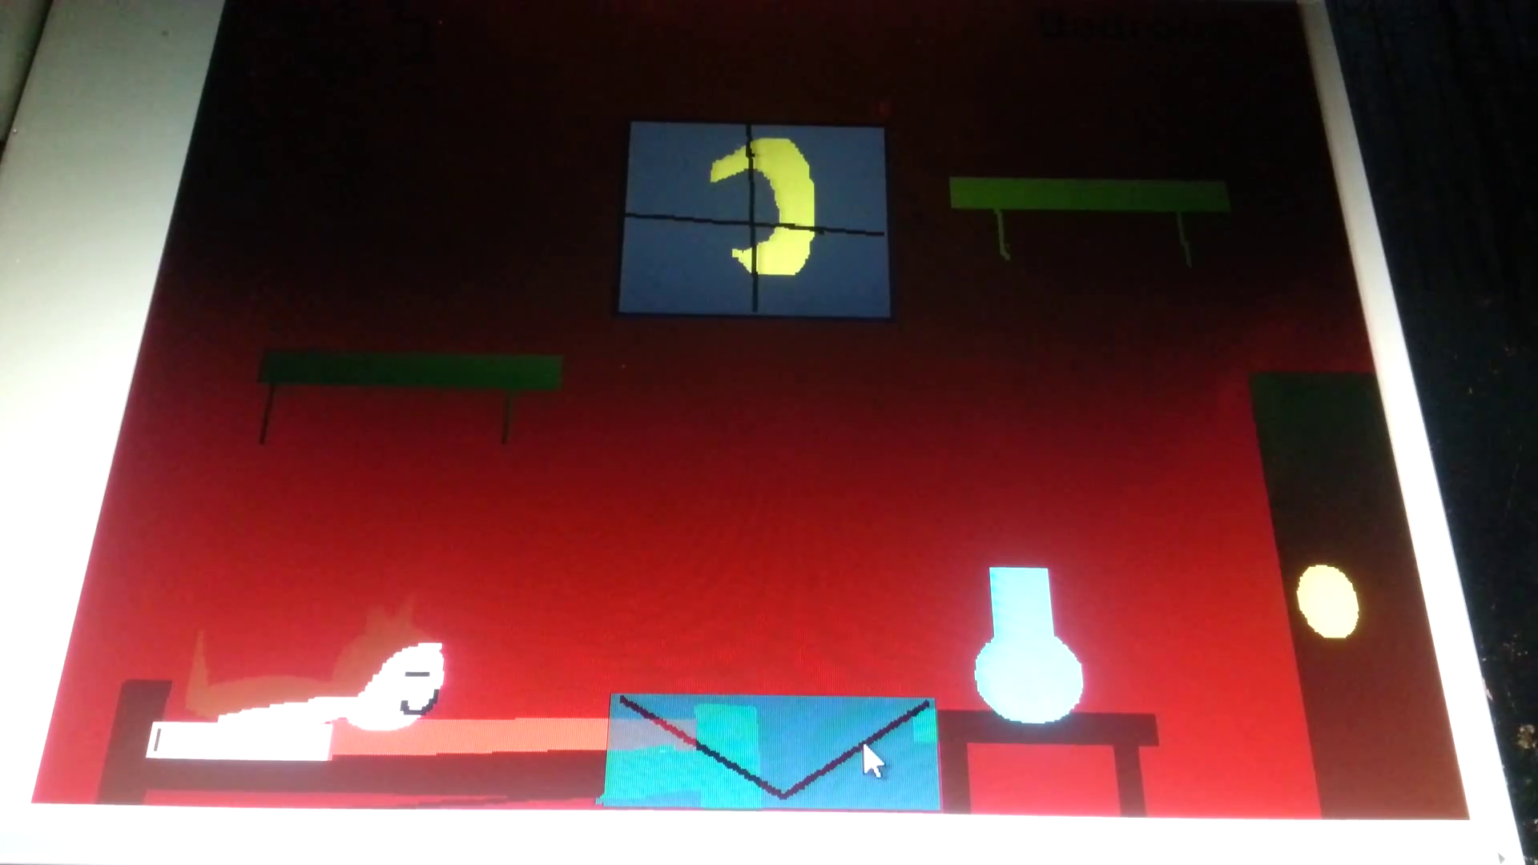
mouse_move(868, 555)
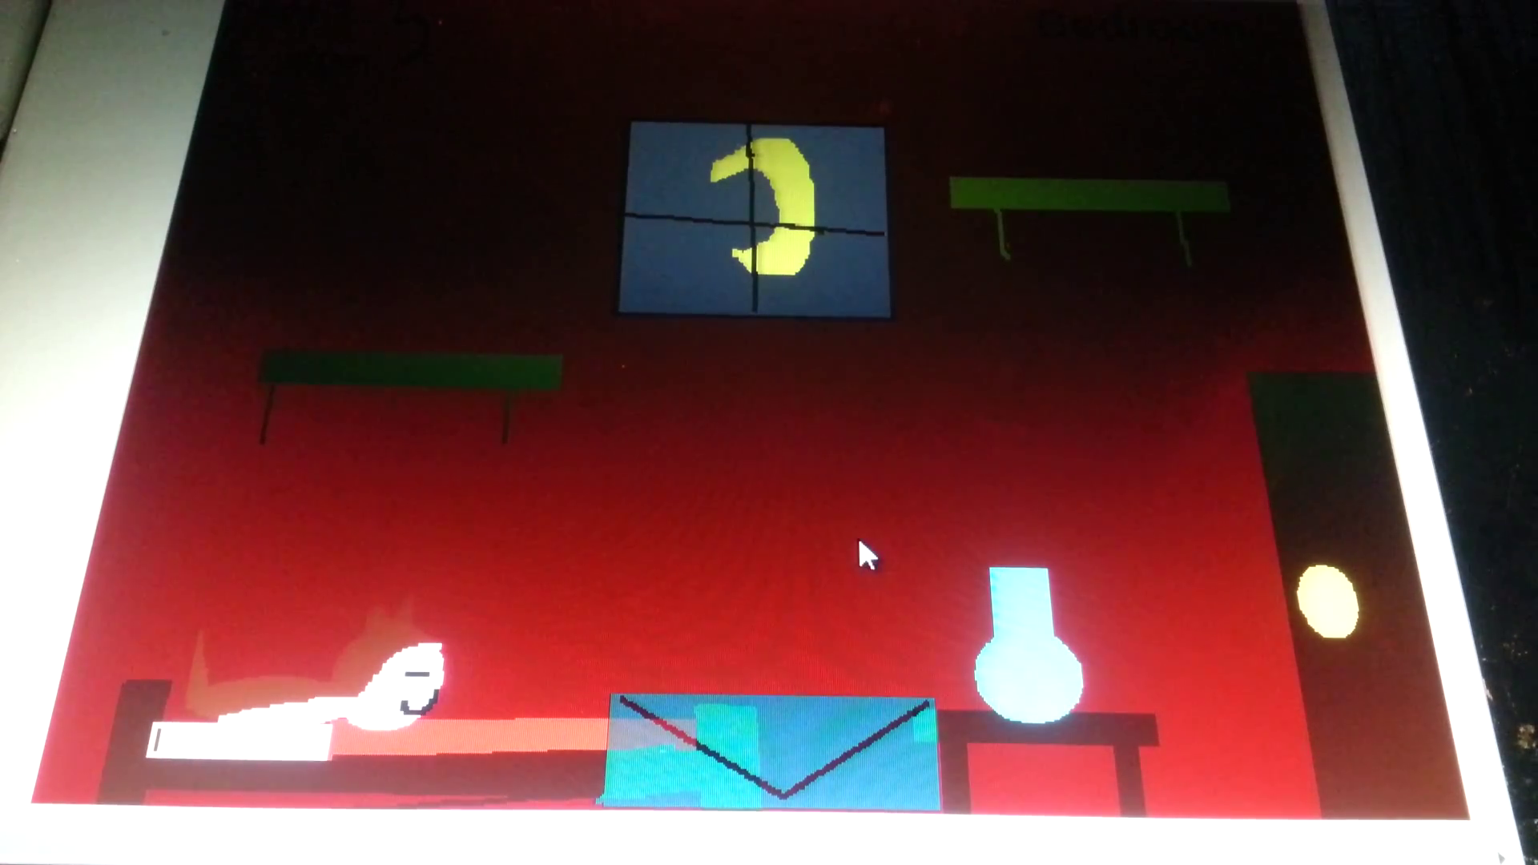